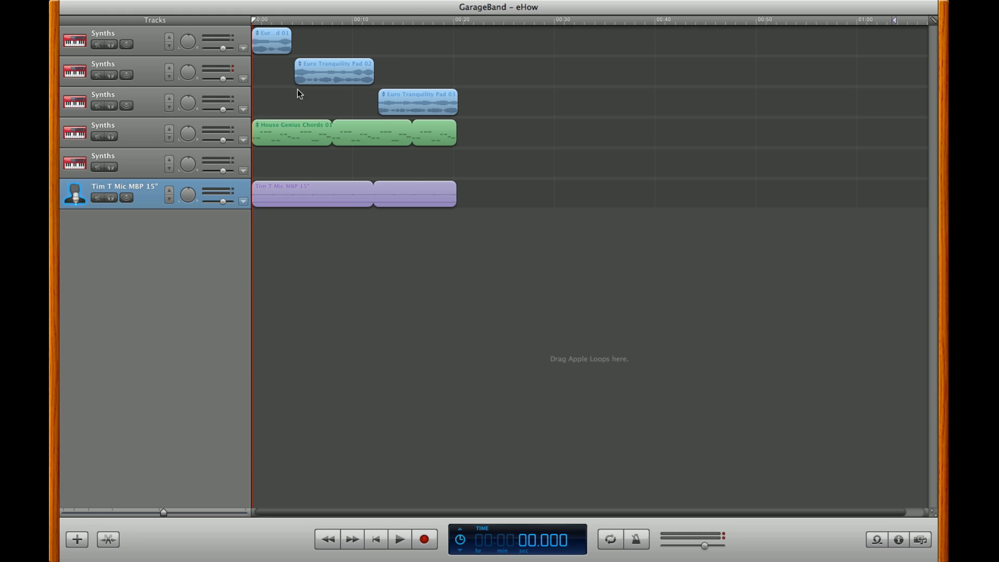
pyautogui.moveTo(636, 23)
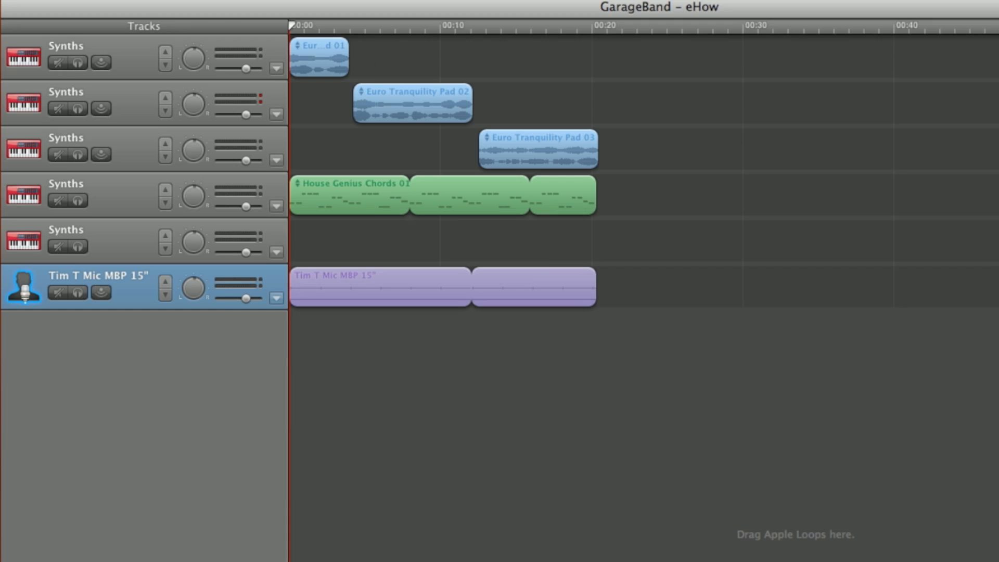
pyautogui.moveTo(448, 37)
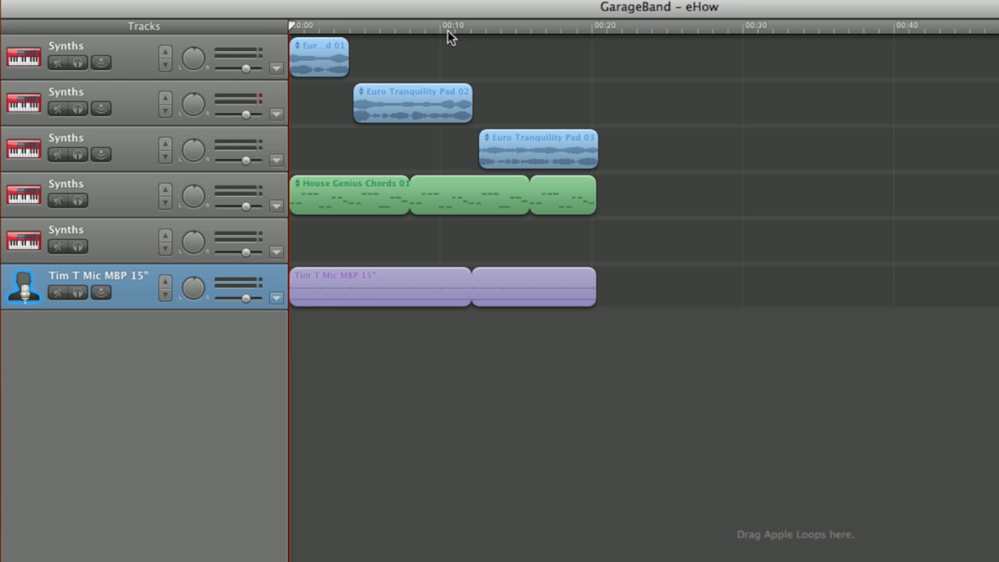
pyautogui.moveTo(454, 31)
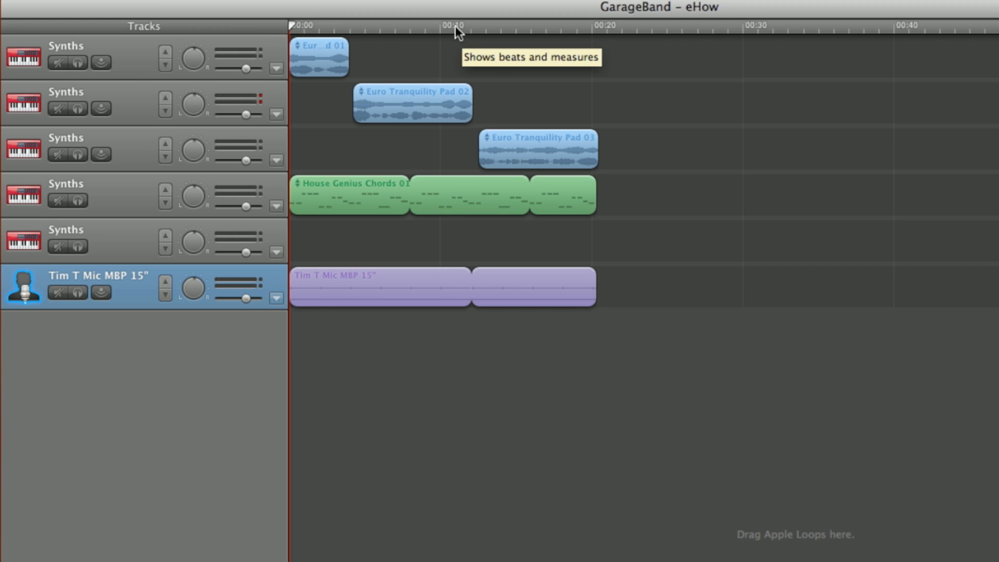
# - Place the playhead at 0:20 in the timeline ruler, where the loop and vocal regions end
pyautogui.click(604, 26)
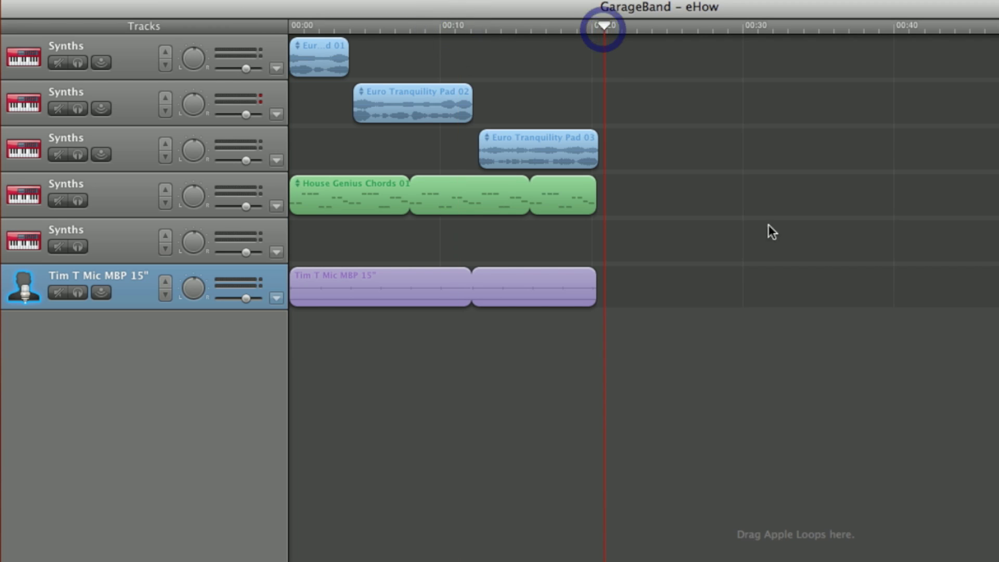
pyautogui.moveTo(497, 140)
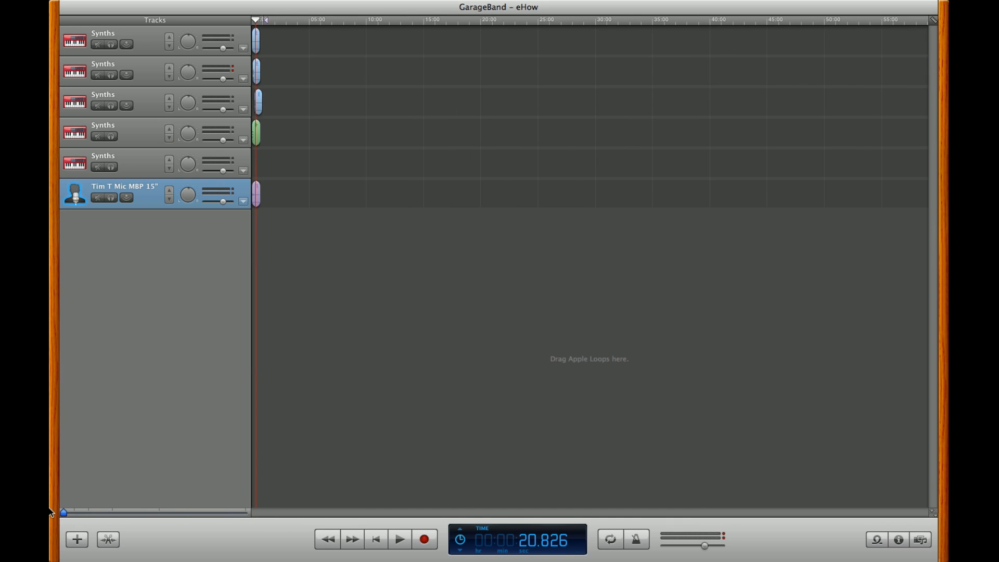
pyautogui.moveTo(222, 521)
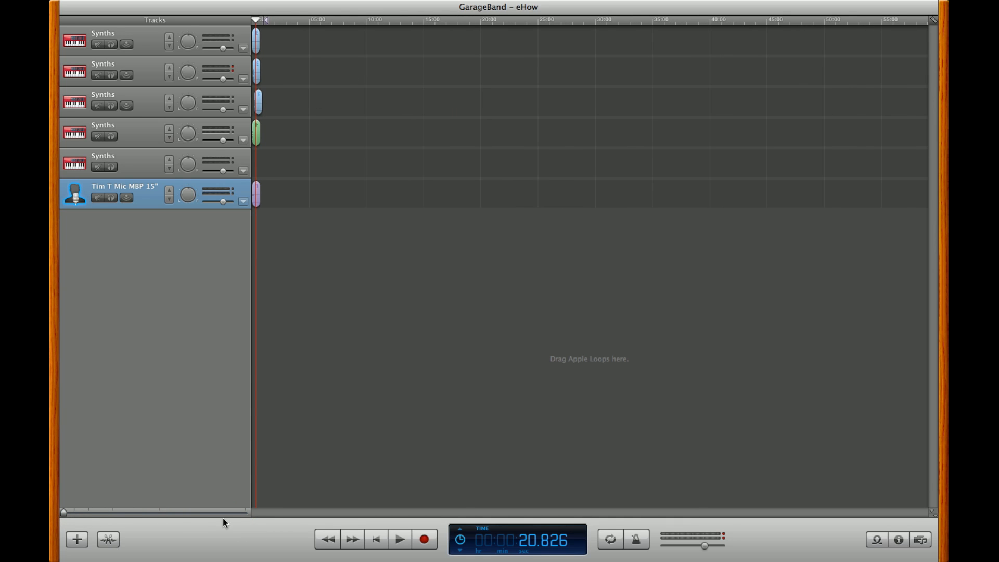